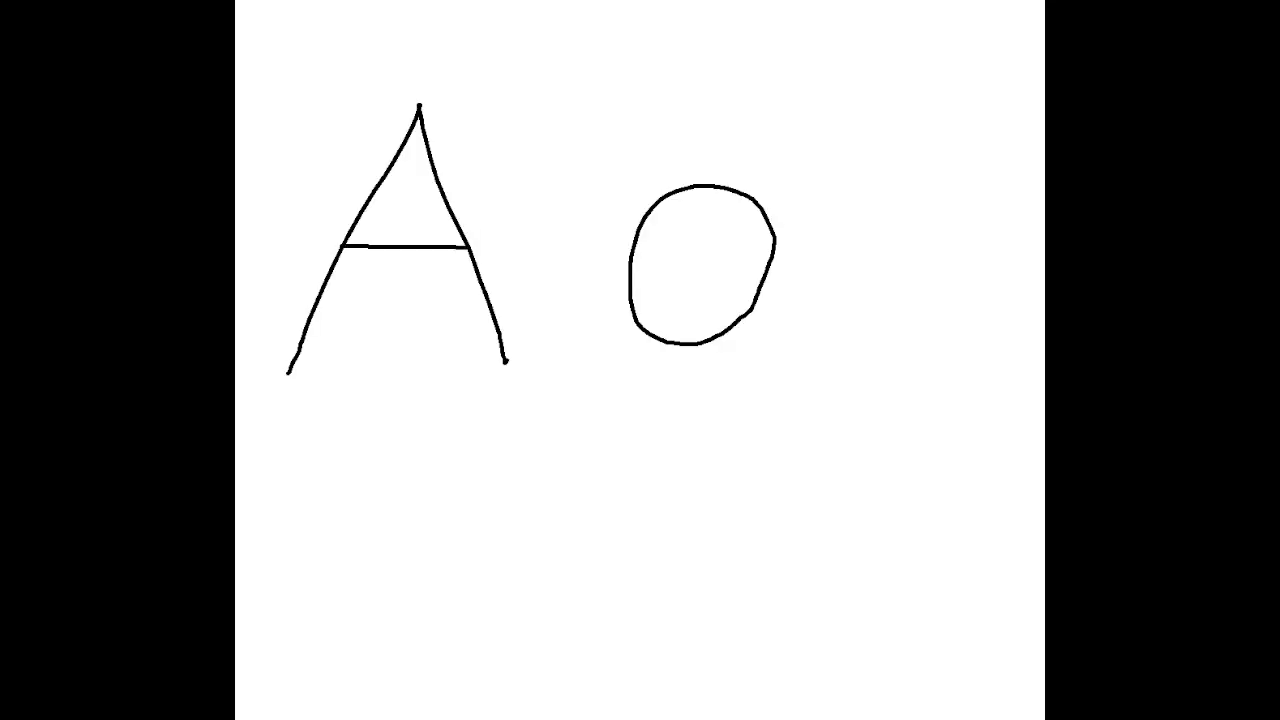
Draw a vertical brush stroke down the circle's right side to finish the lowercase a
left_click_drag(777, 170, 777, 355)
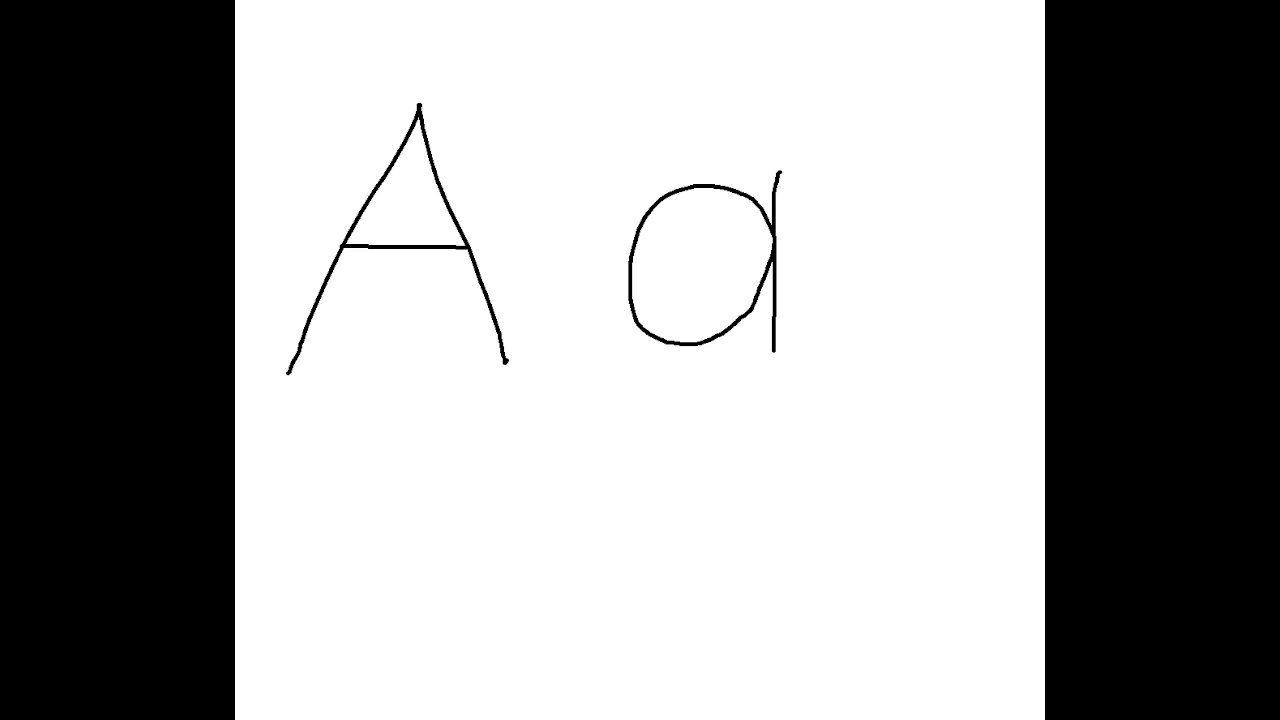